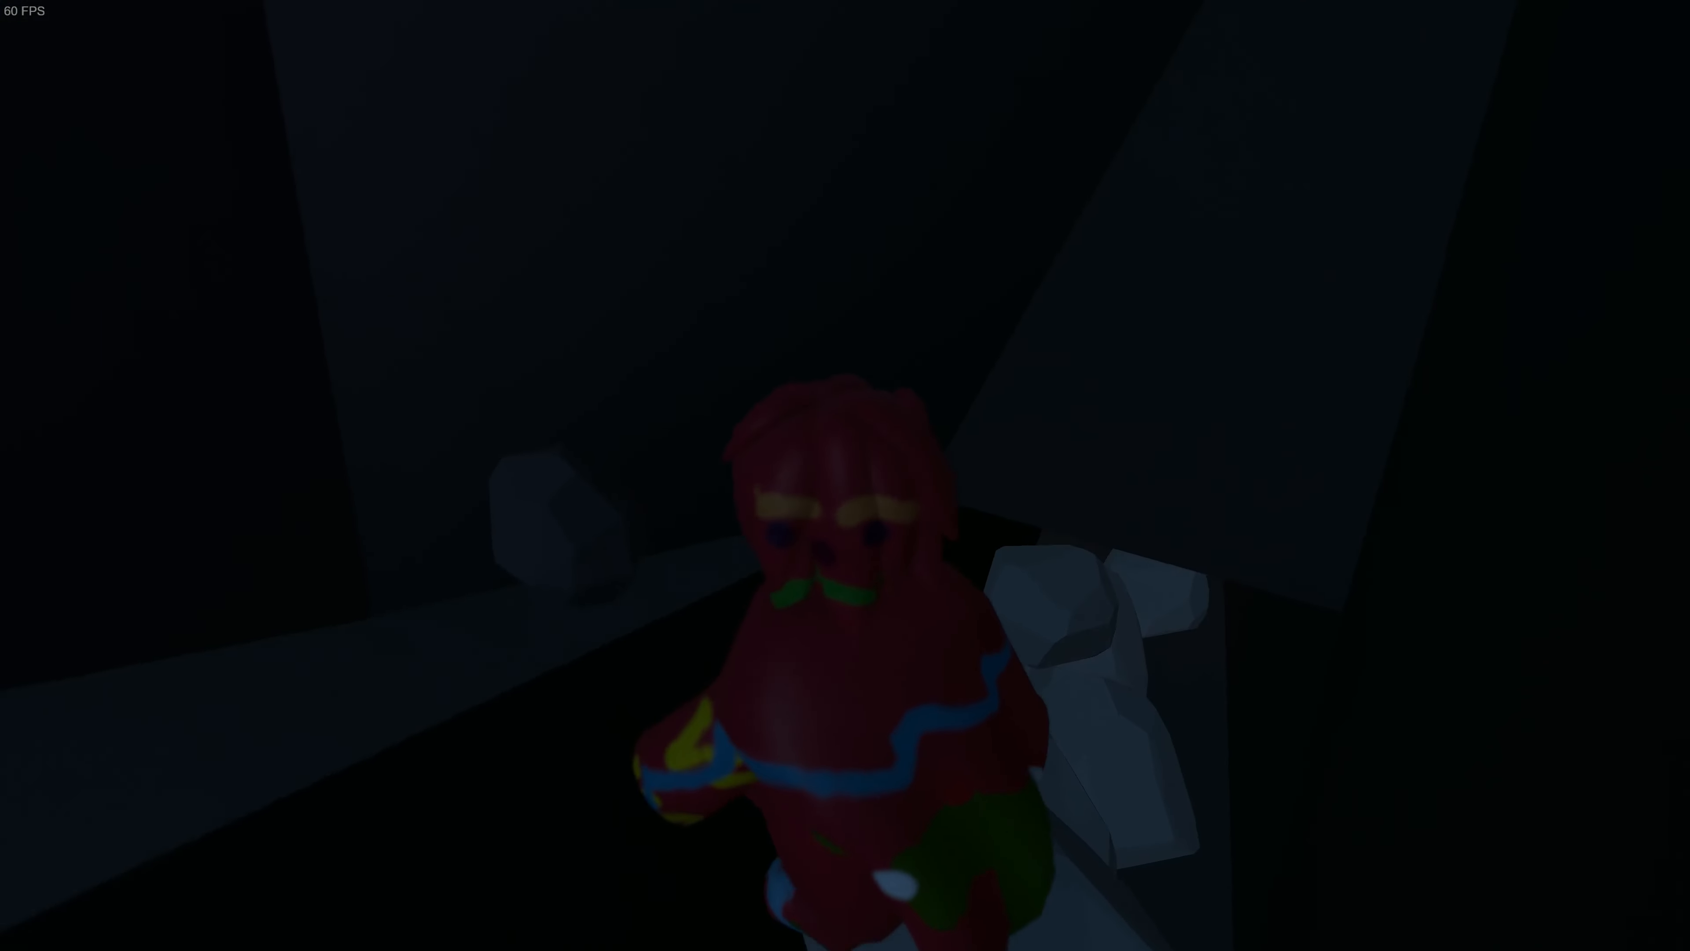
mouse_move(845, 475)
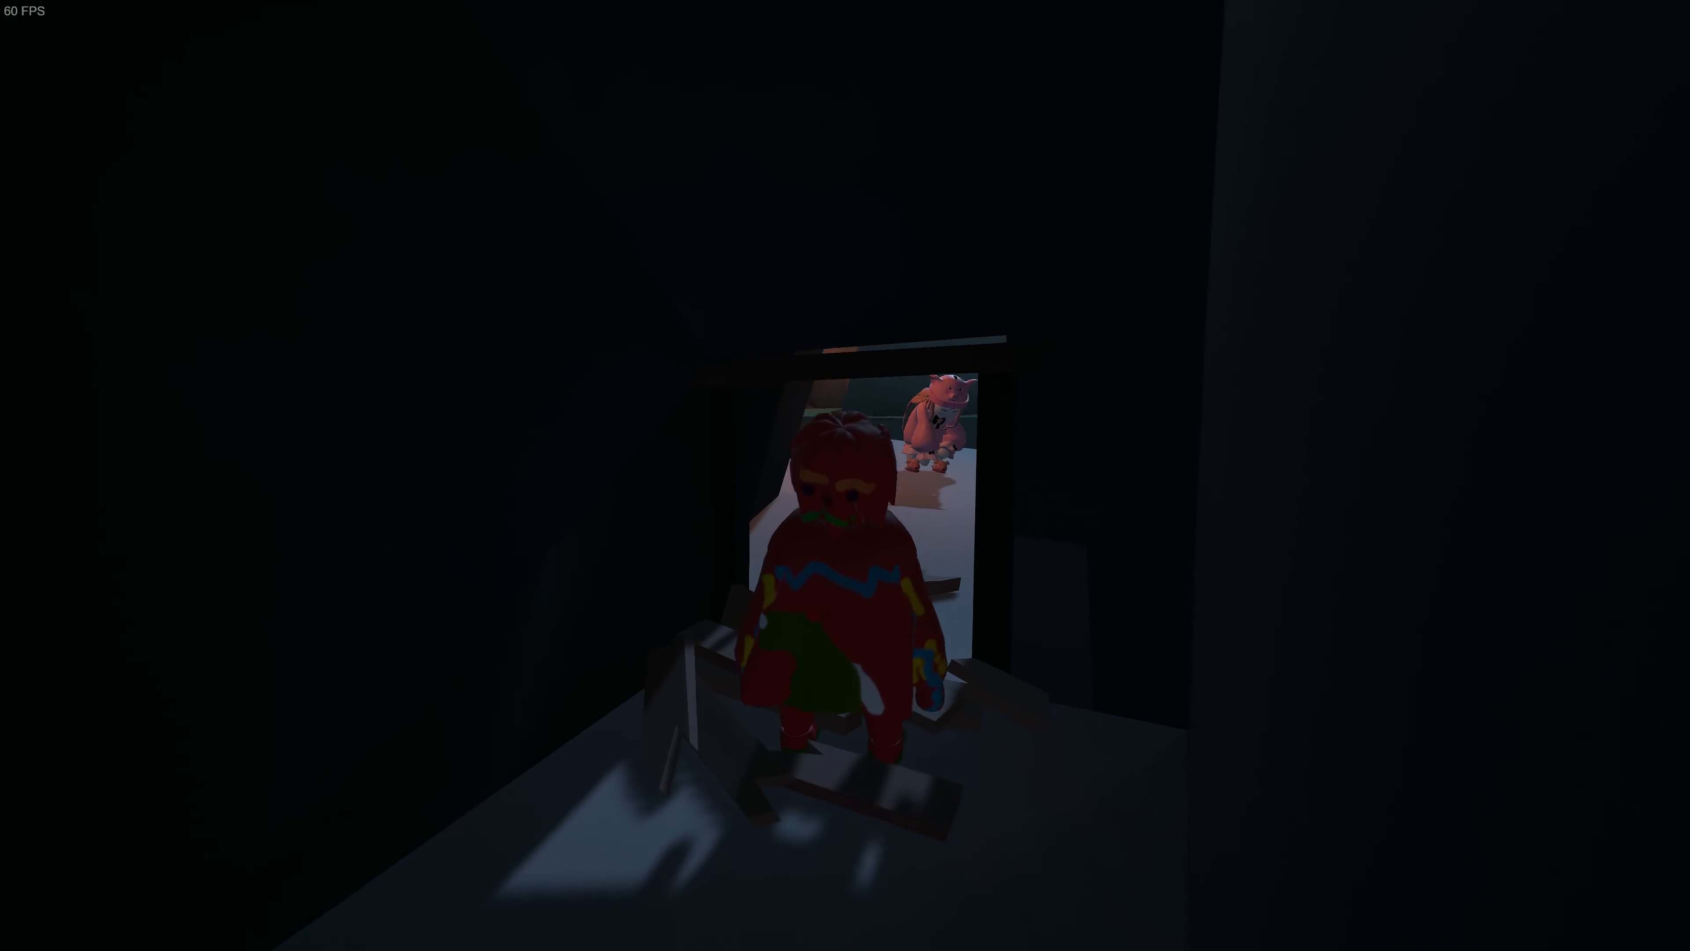
Step: Walk the red character forward down the dark tunnel toward the lit doorway
key(w)
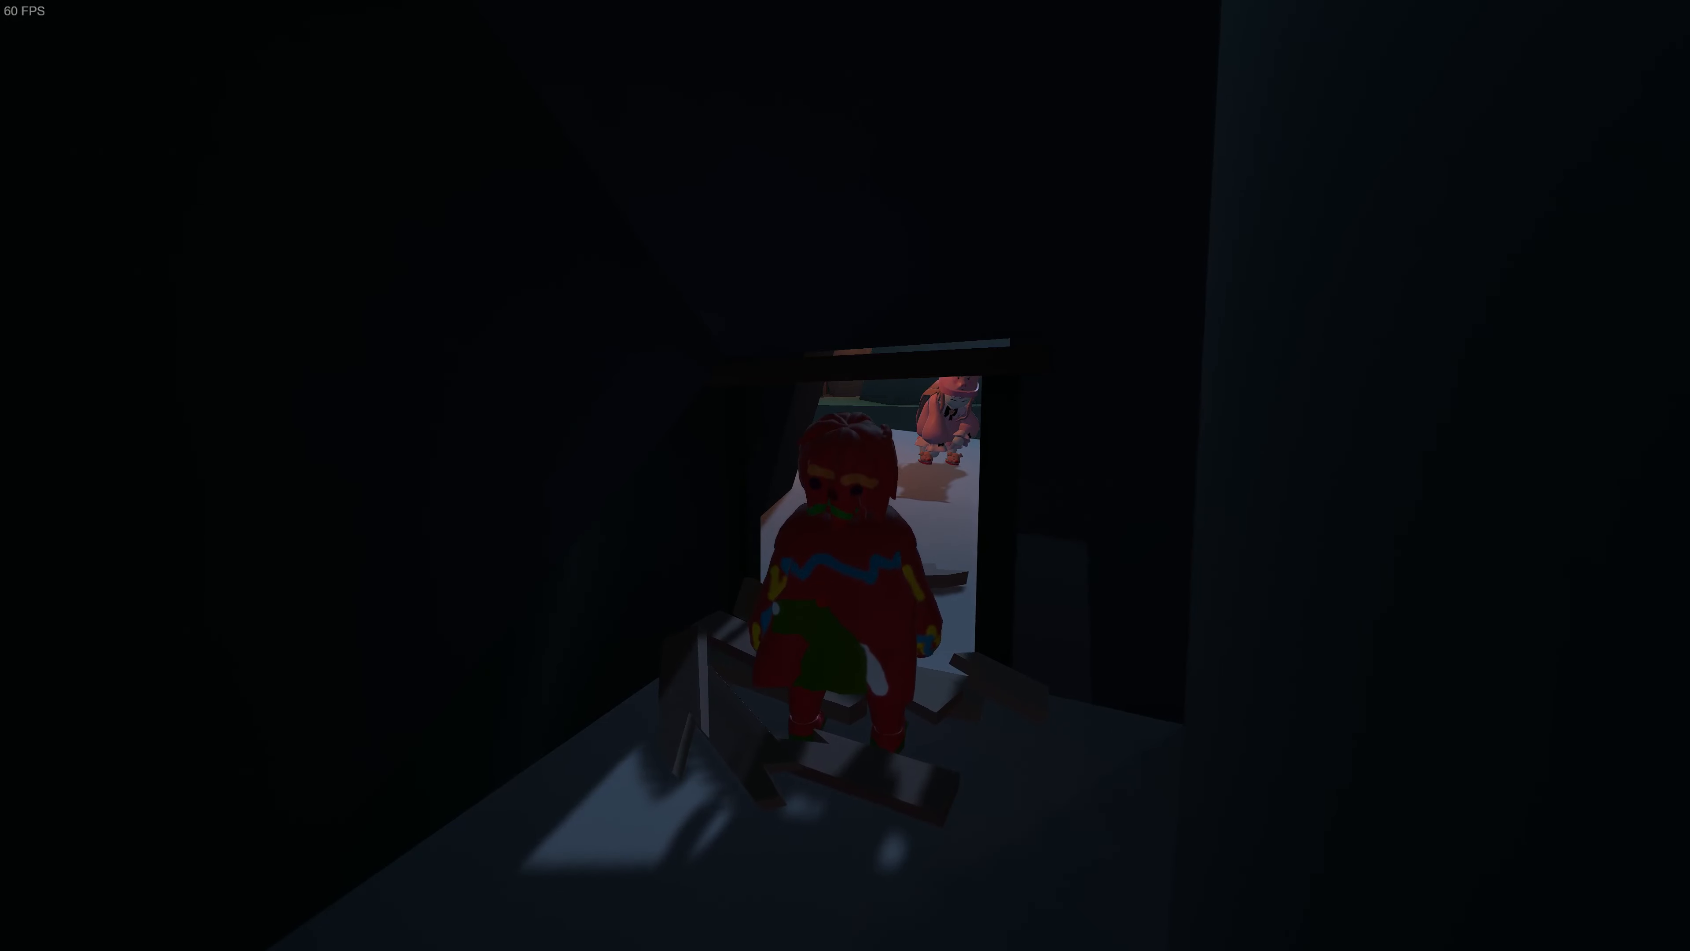